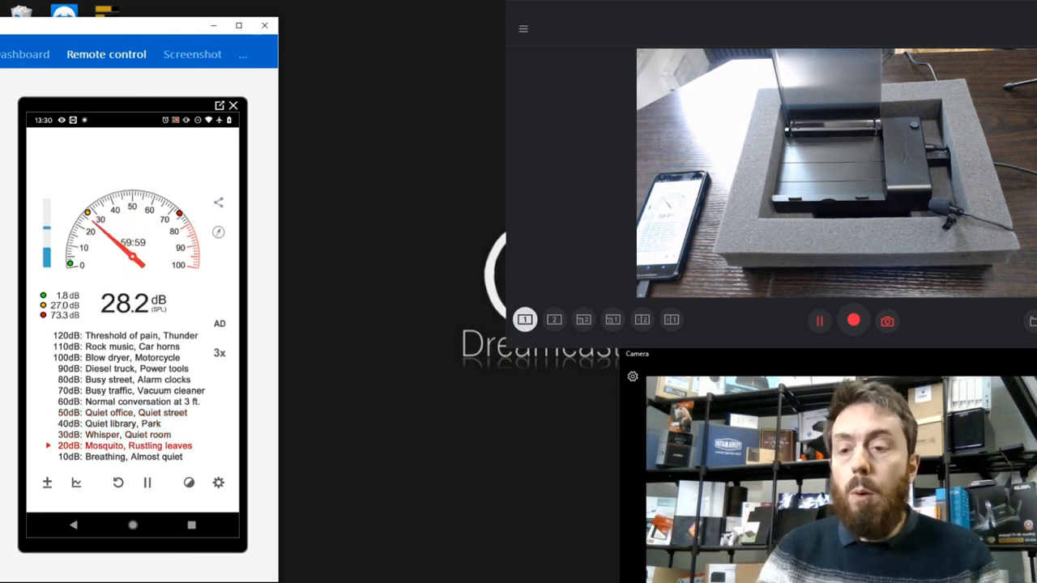
# Step: Lower the Sound Meter calibration offset to -25 dB, reading (33-25) dB, and save it
pyautogui.click(218, 482)
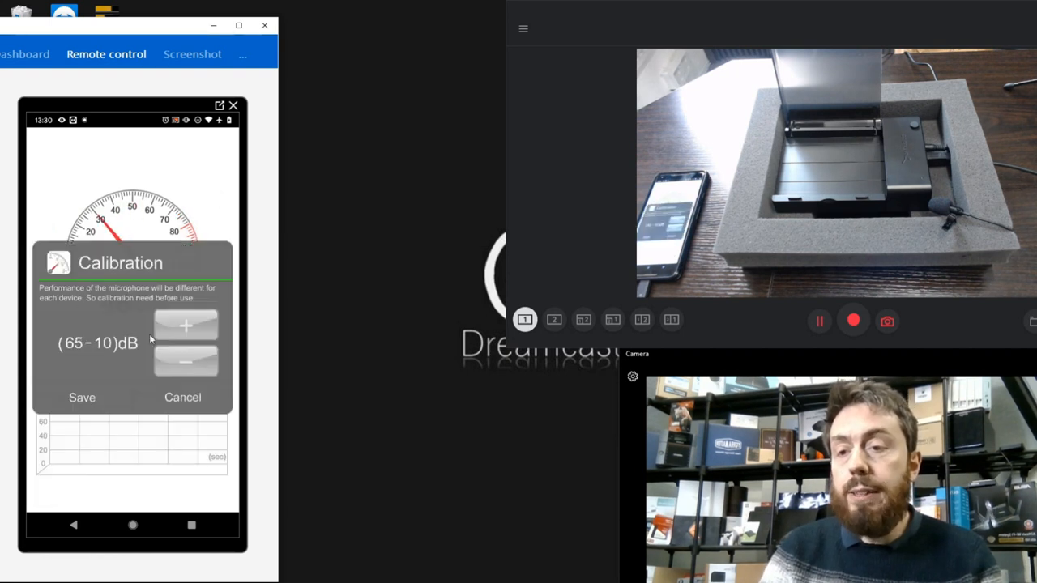
pyautogui.click(185, 362)
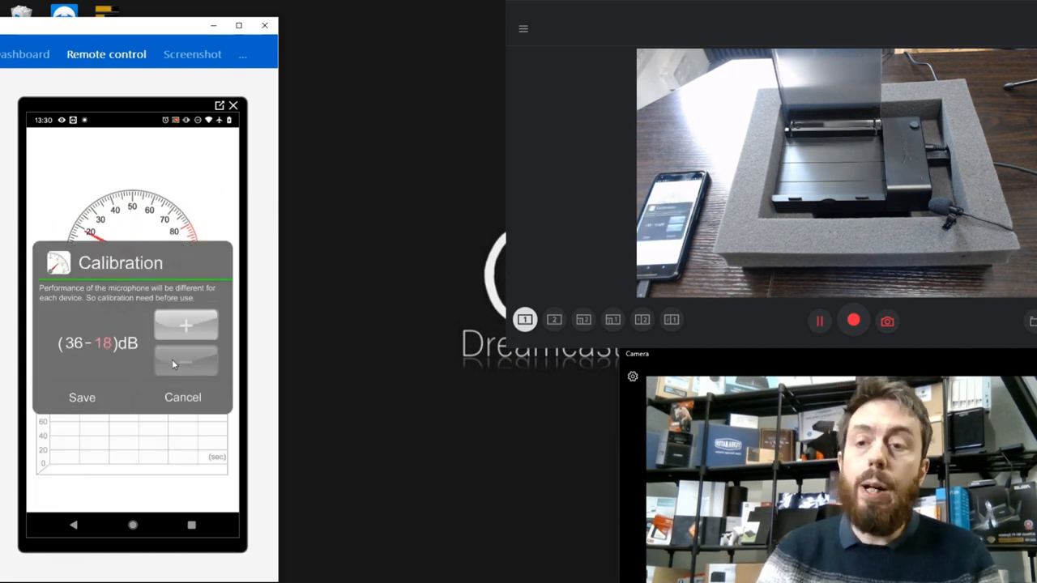
pyautogui.click(186, 363)
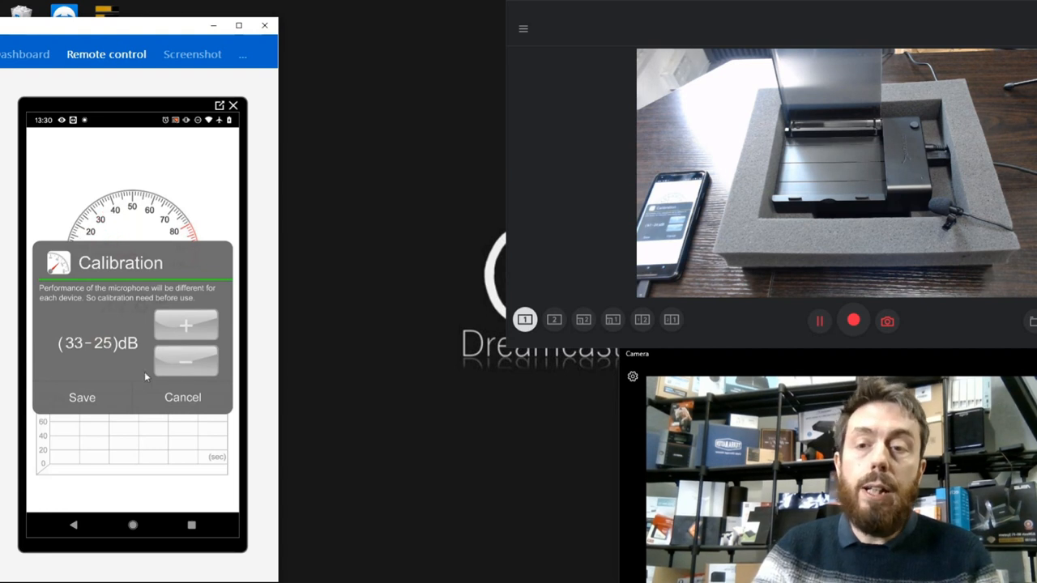
pyautogui.click(182, 397)
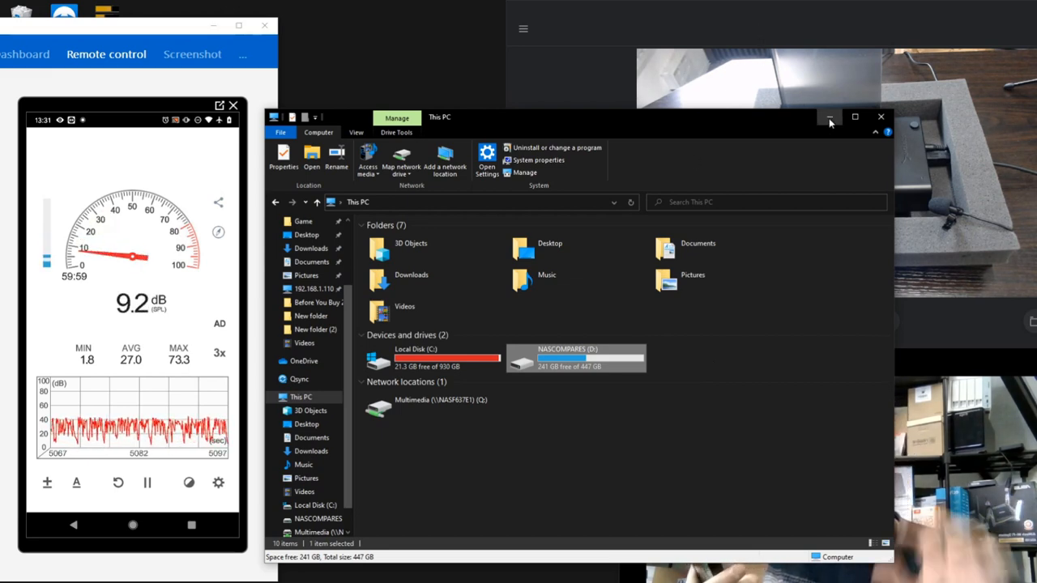
# Step: Minimize File Explorer so the IronWolf drive can be docked
pyautogui.click(829, 116)
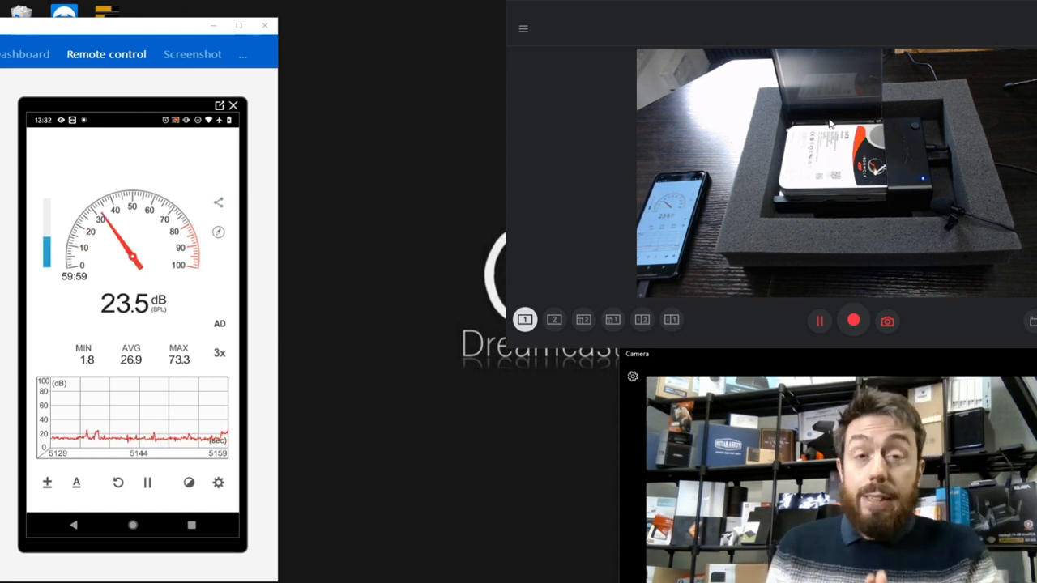
pyautogui.moveTo(419, 305)
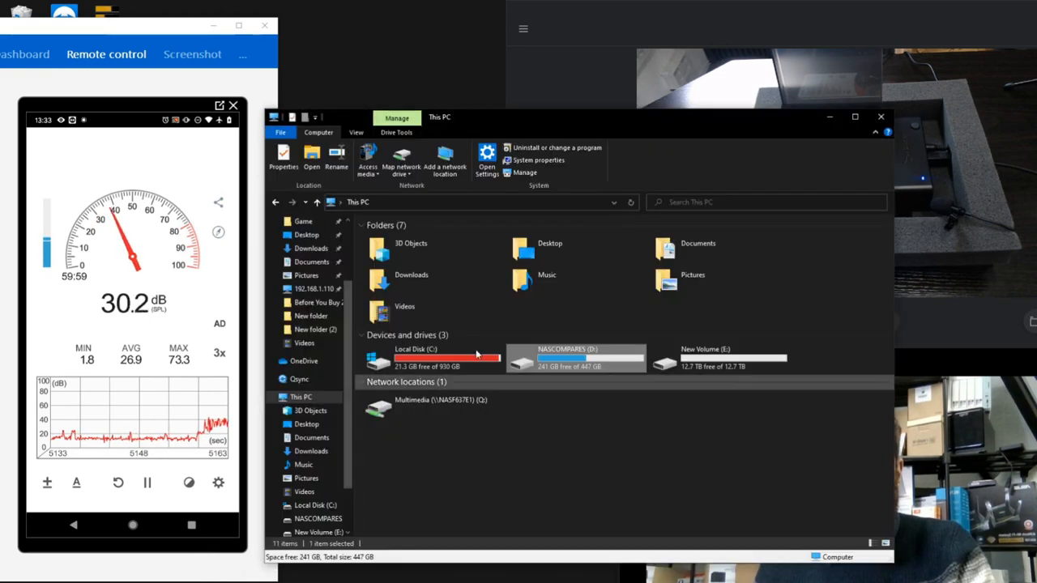
# Step: Launch AJA System Test on New Volume E: with 4 GB 1080i 10-bit settings and expand the graphs
pyautogui.click(717, 361)
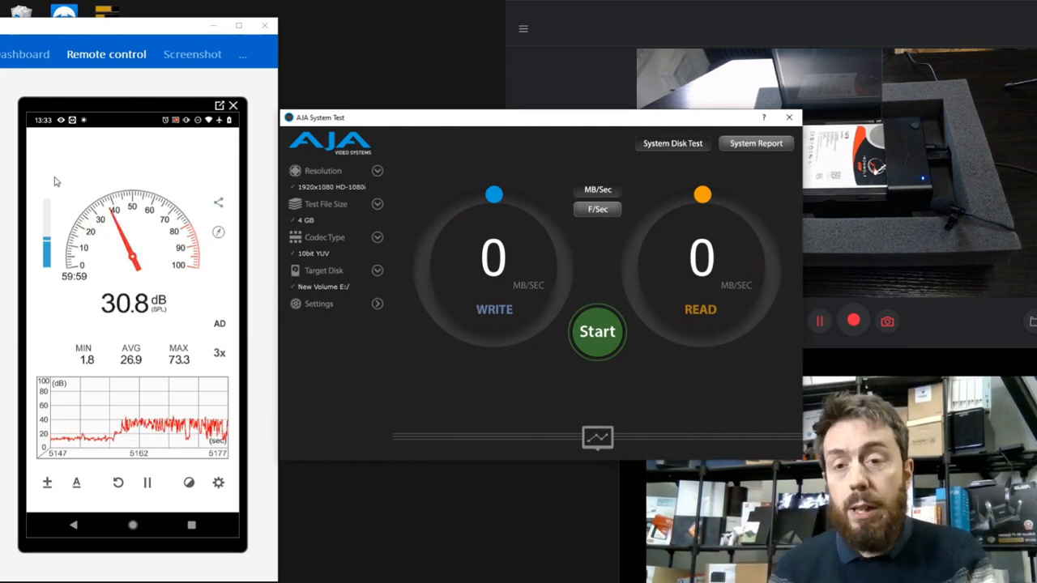
pyautogui.click(318, 303)
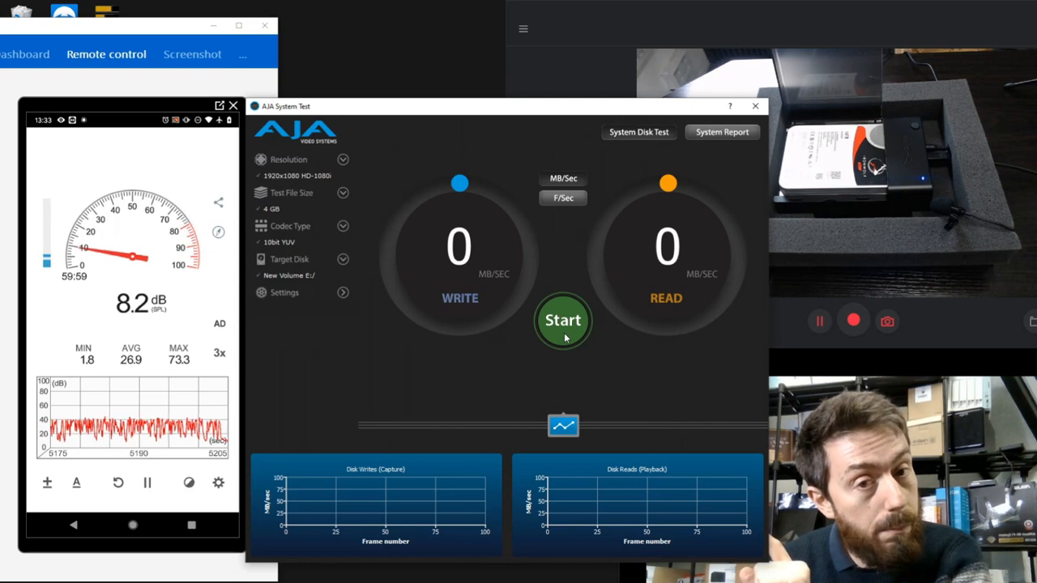
# Step: Run the disk test on New Volume E: (252 MB/s write, 257 MB/s read), then close AJA
pyautogui.click(562, 320)
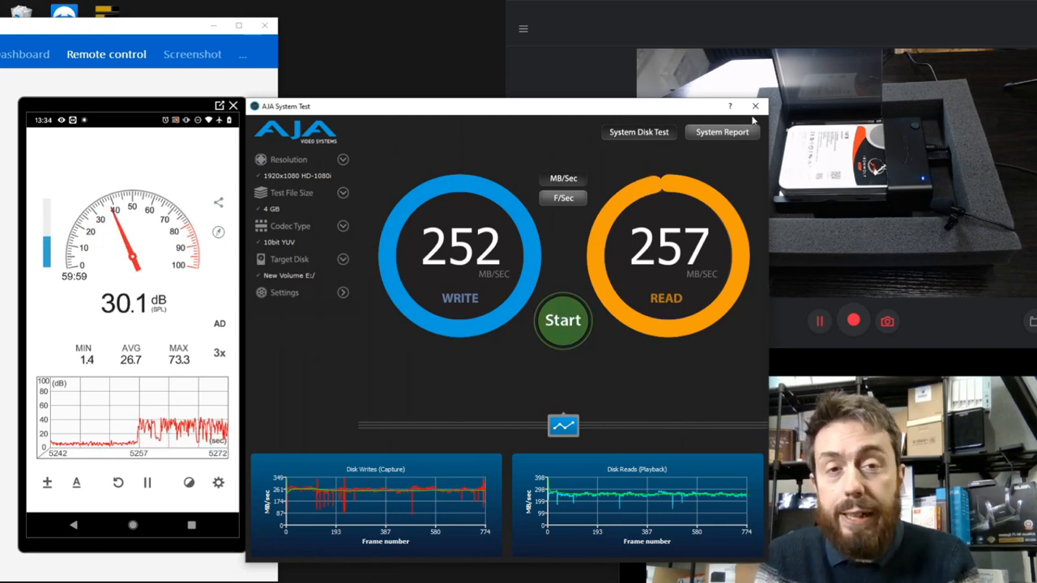
pyautogui.click(754, 107)
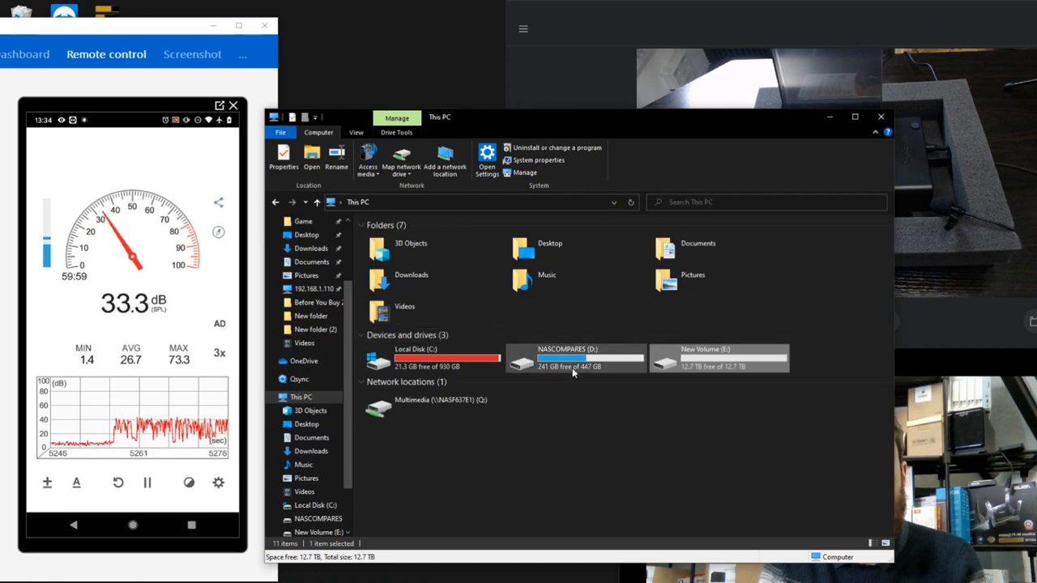
# Step: Open the empty drive and create a new folder on New Volume (E:)
pyautogui.click(575, 359)
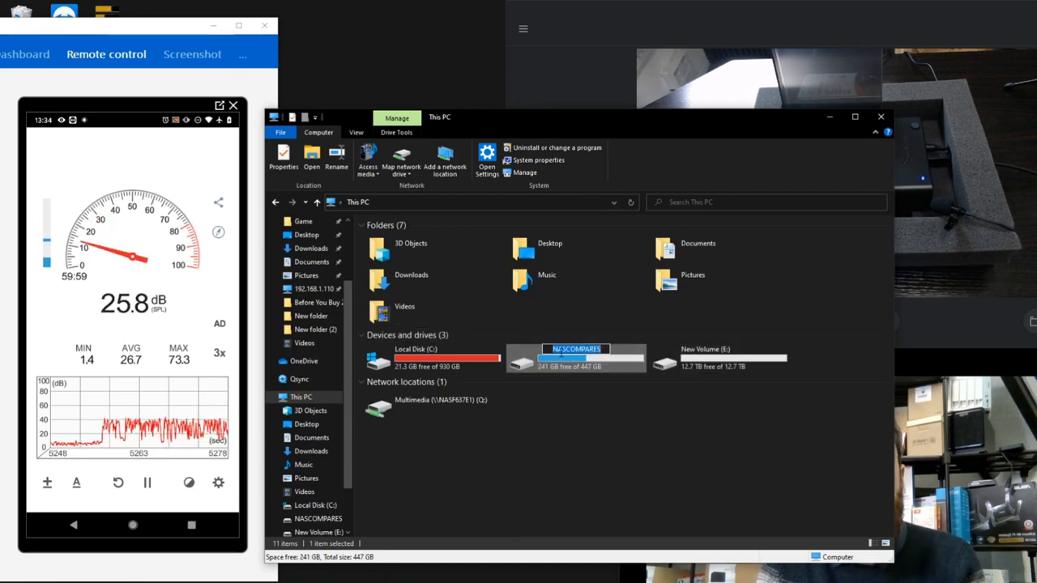
pyautogui.doubleClick(575, 359)
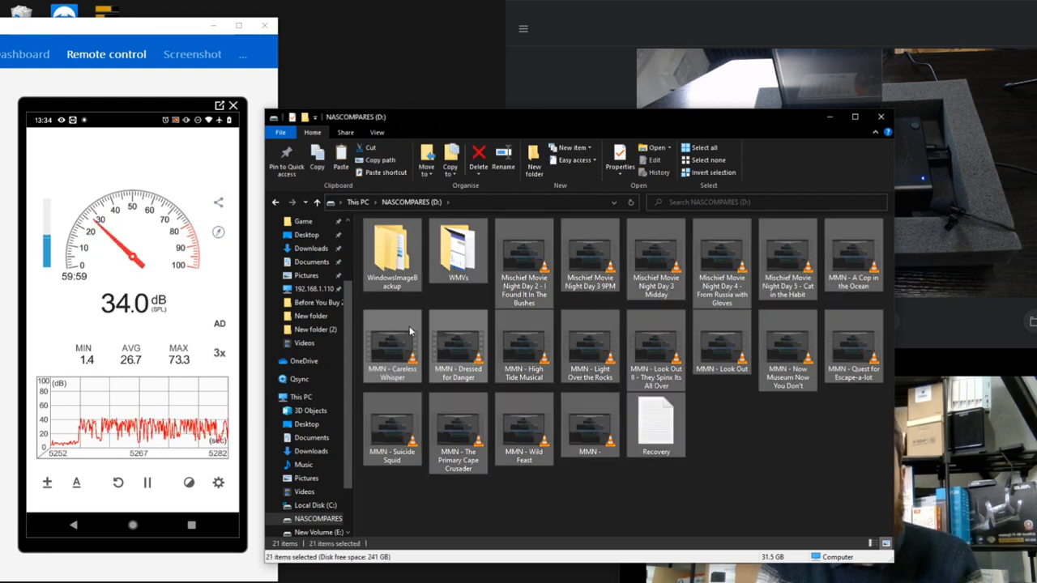
pyautogui.rightClick(393, 345)
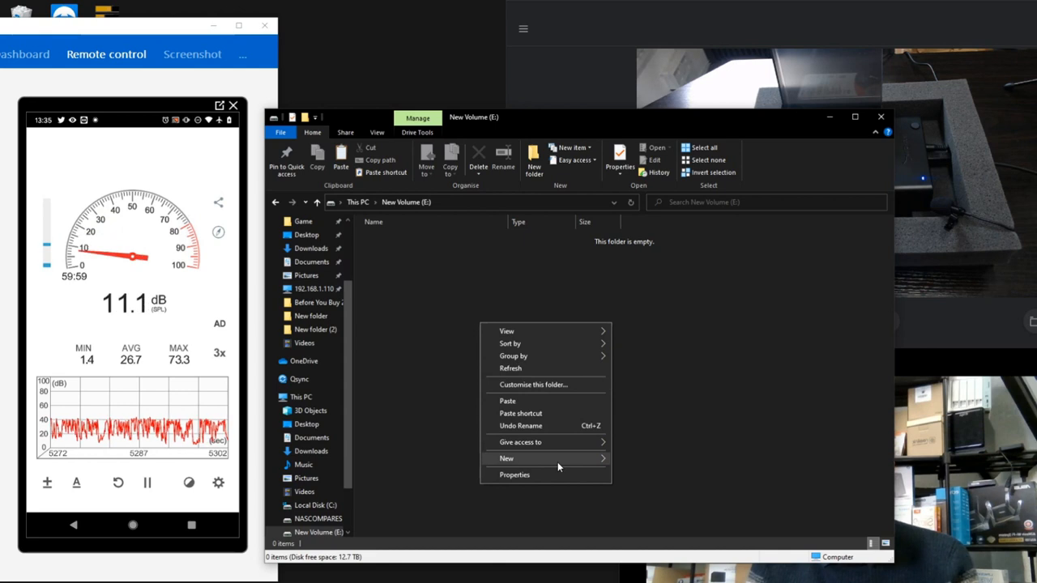
pyautogui.click(505, 459)
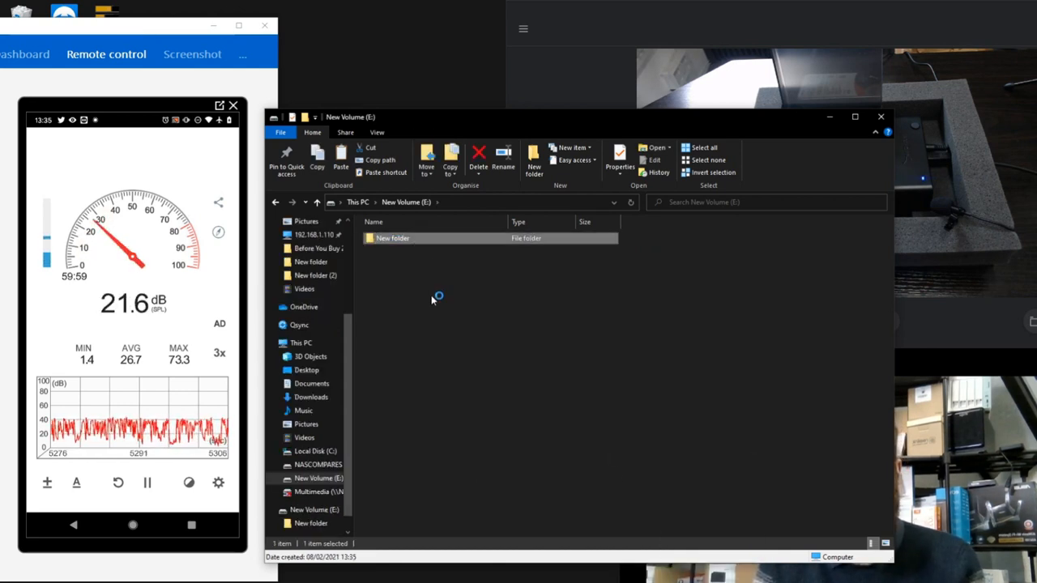
# Step: Open New folder and paste the copied NASCOMPARES files into it
pyautogui.doubleClick(393, 237)
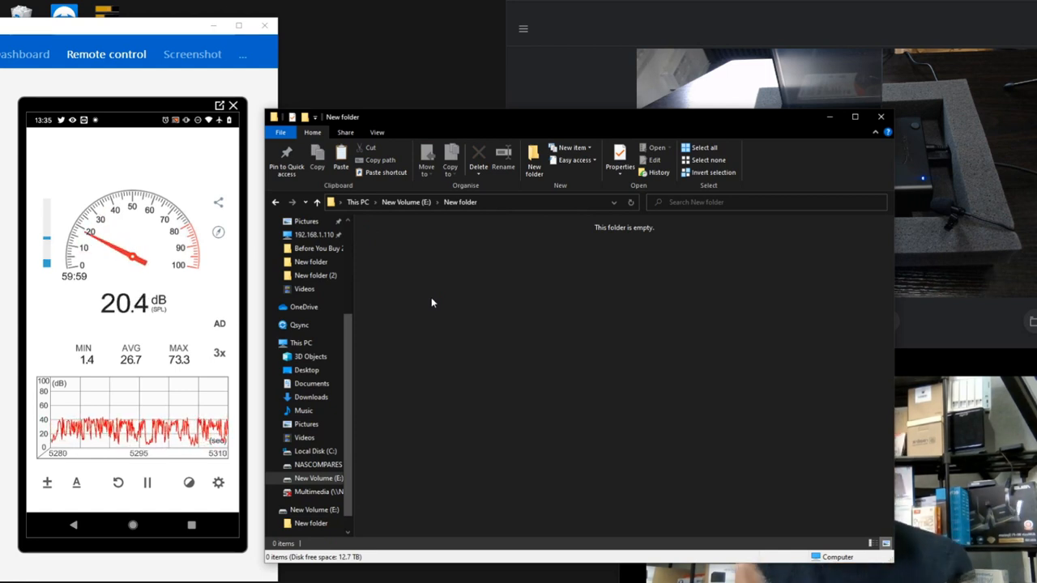
pyautogui.rightClick(433, 303)
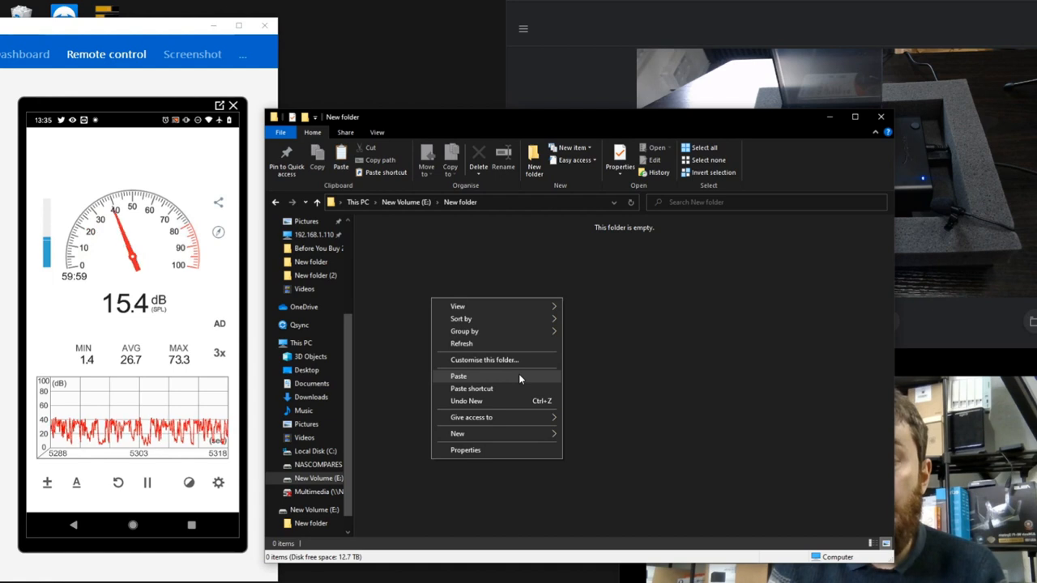
pyautogui.click(459, 375)
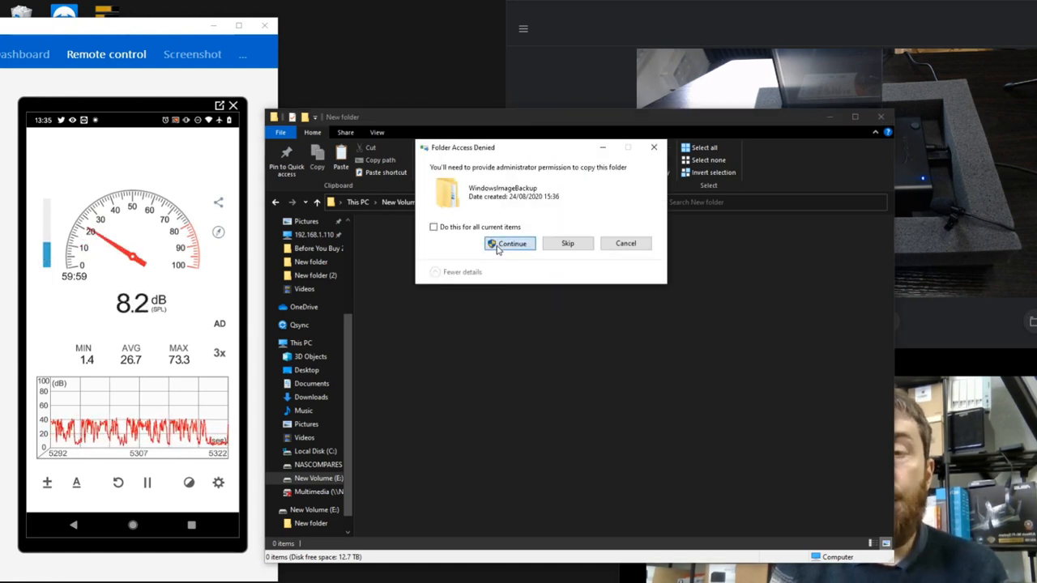
# Step: Continue past Folder Access Denied so the eleven MMN video files (18.6 GB) get copied
pyautogui.click(510, 243)
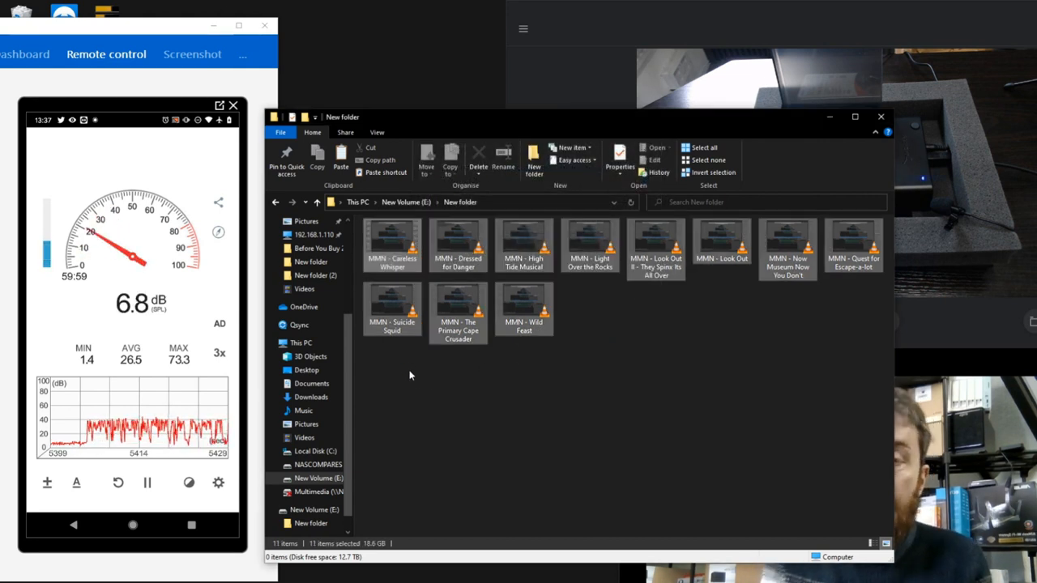
# Step: Select the eleven video files, create New folder (2) on E:, and open it
pyautogui.rightClick(458, 312)
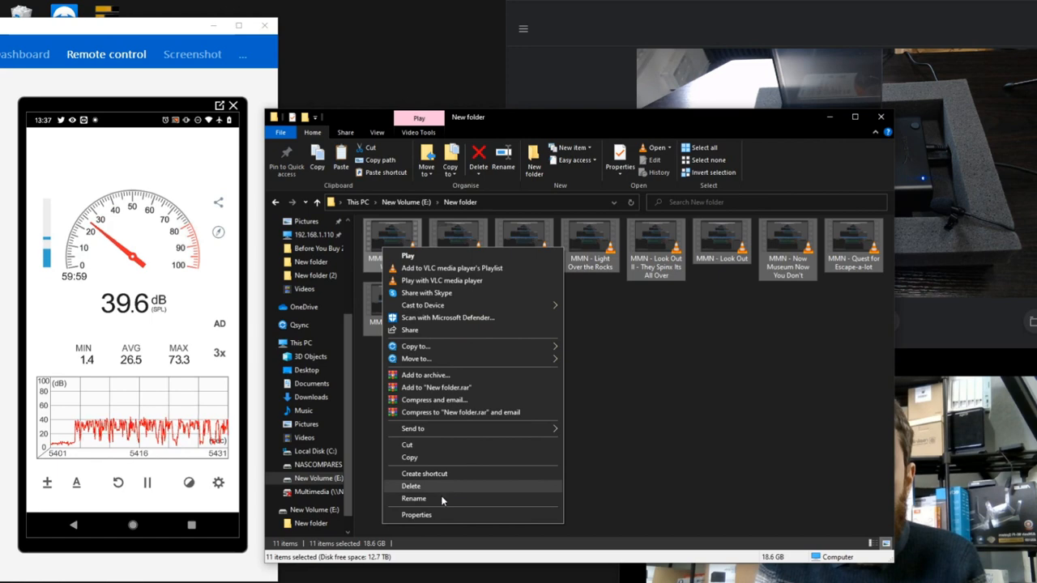
pyautogui.click(416, 514)
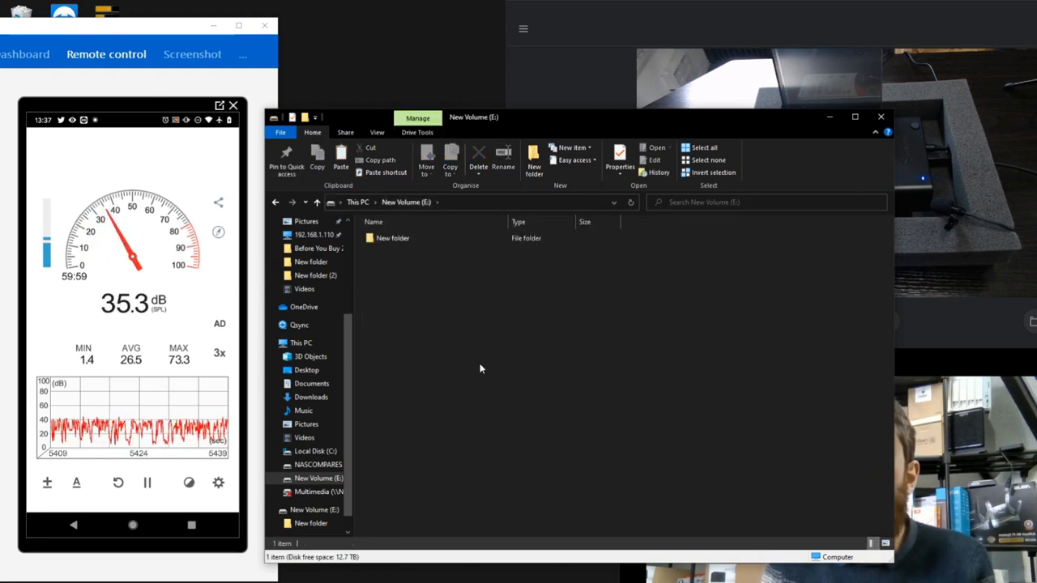
pyautogui.rightClick(481, 369)
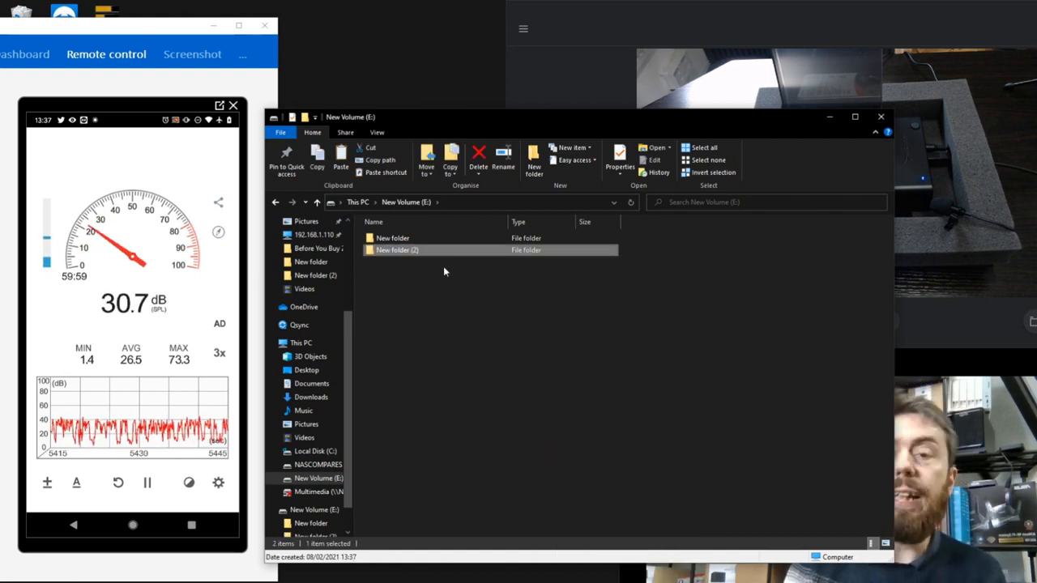
pyautogui.doubleClick(397, 250)
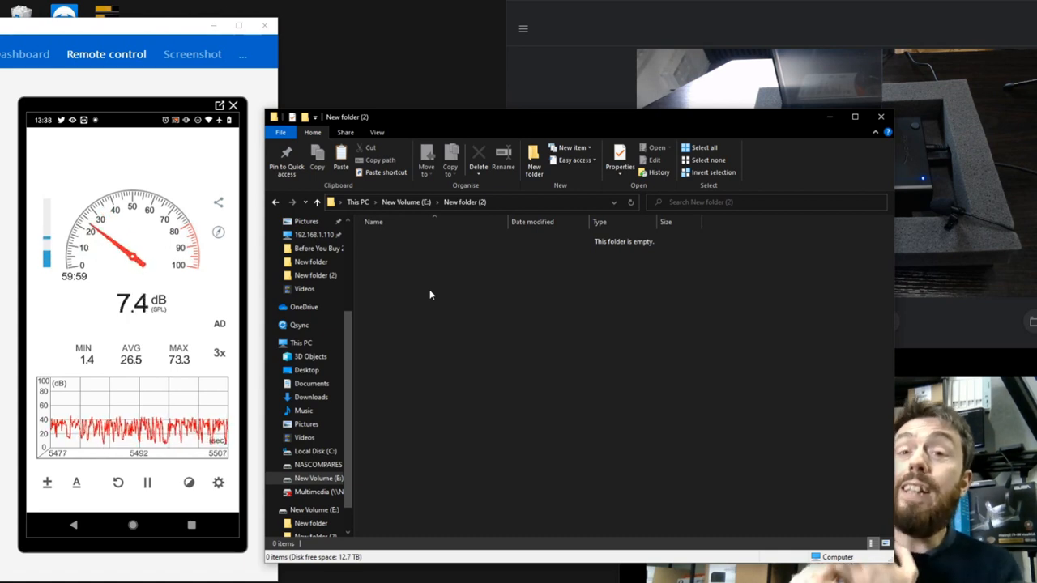
pyautogui.rightClick(430, 295)
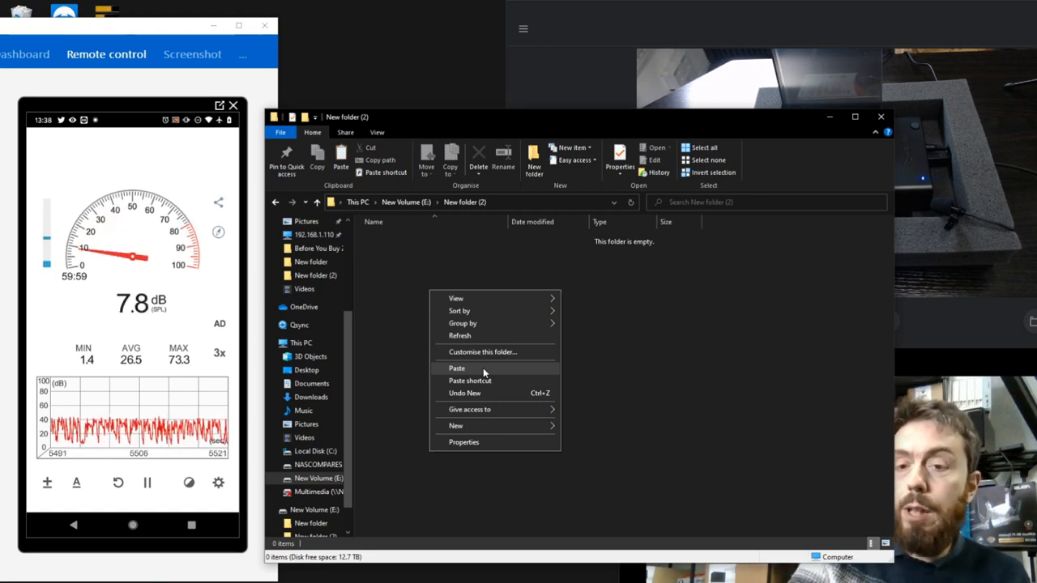
# Step: Paste the files into New folder (2), then cancel the copy after nine files
pyautogui.click(484, 373)
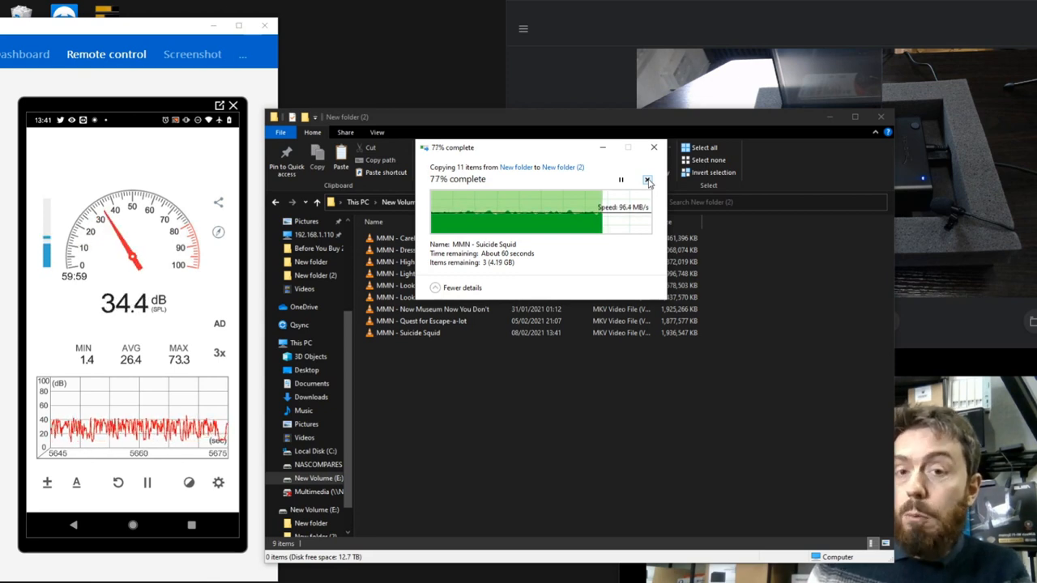
pyautogui.click(648, 179)
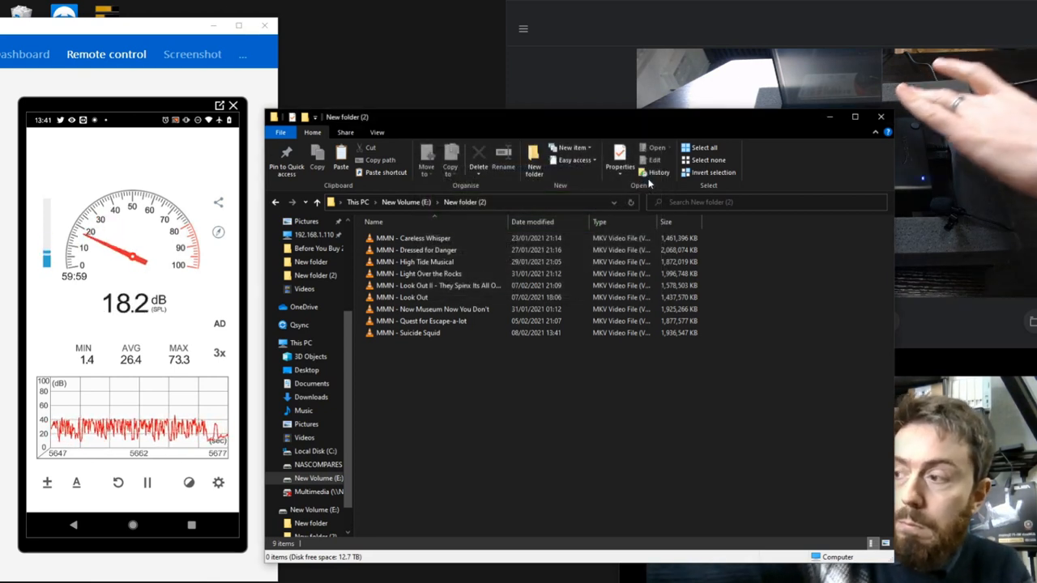